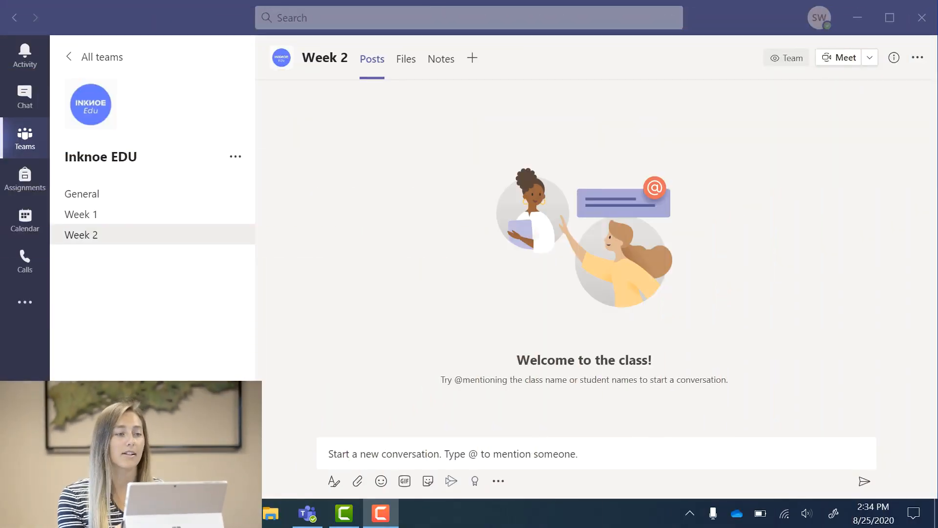
{"action": "mouse_move", "coordinate": [339, 331]}
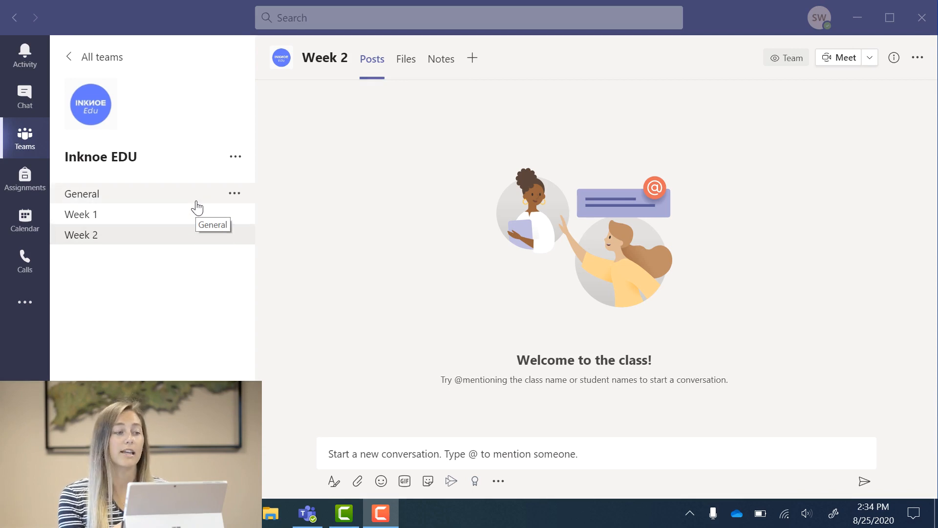
Step: Select General in the Inknoe EDU team's channel list
{"action": "left_click", "coordinate": [82, 194]}
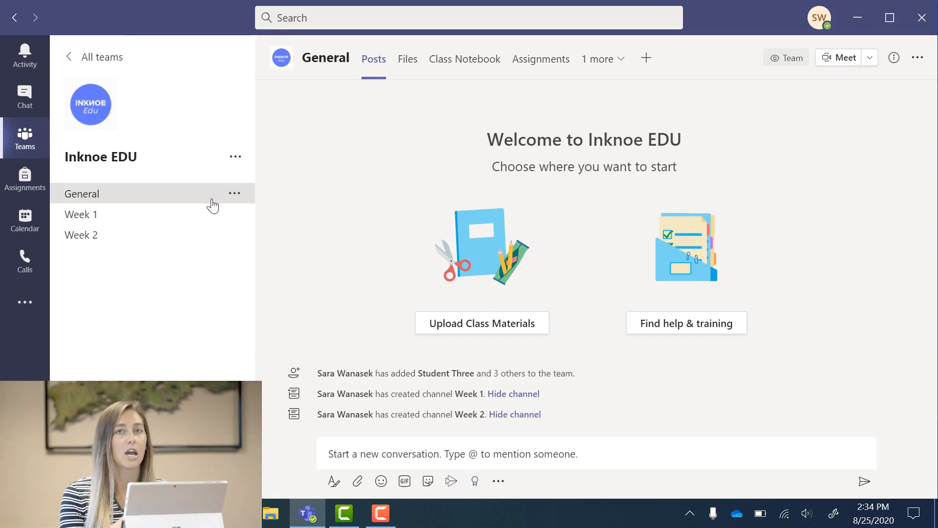
{"action": "mouse_move", "coordinate": [177, 200]}
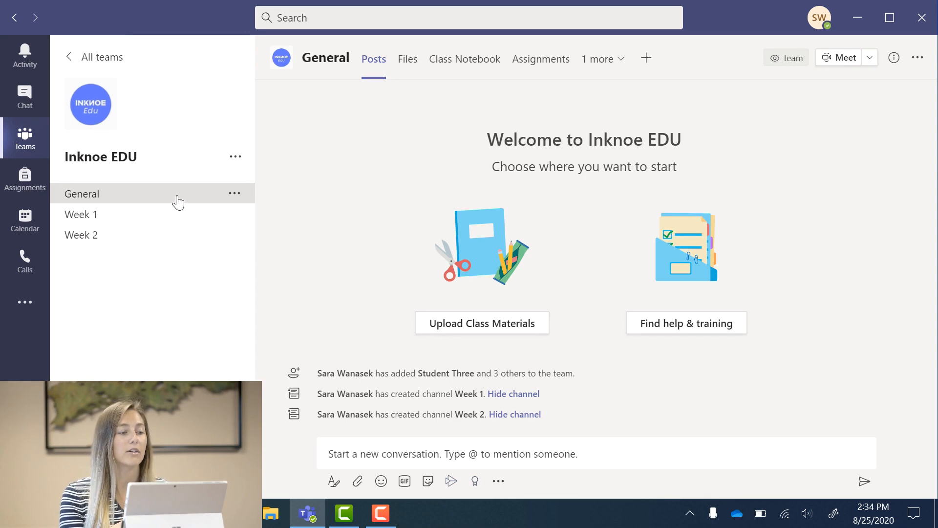
Step: Add a private 'Batman' channel to Inknoe EDU with Student One as member
{"action": "left_click", "coordinate": [234, 156]}
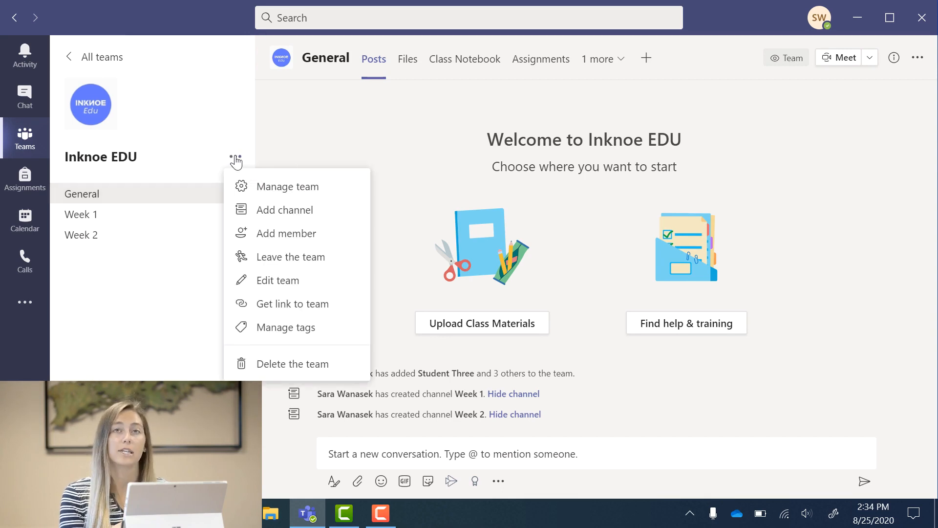
{"action": "mouse_move", "coordinate": [278, 215]}
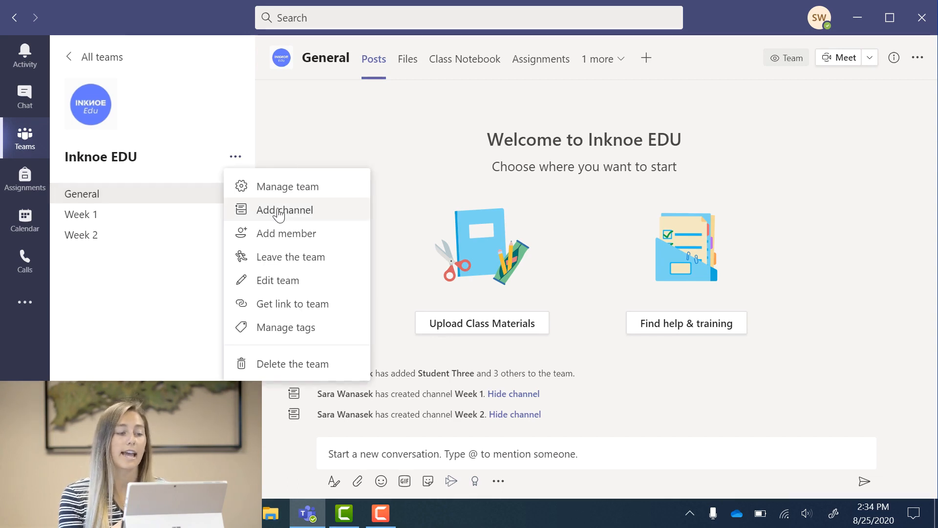
{"action": "left_click", "coordinate": [285, 210]}
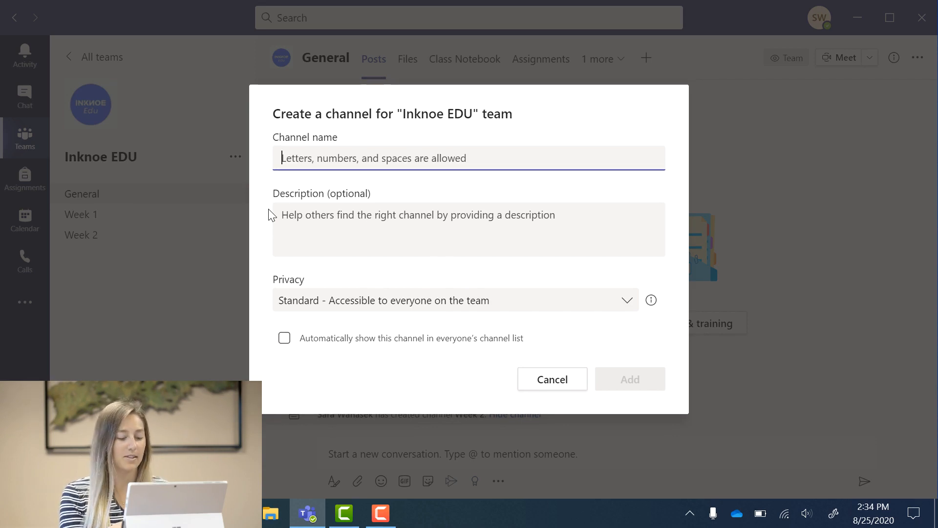
{"action": "type", "text": "Batman"}
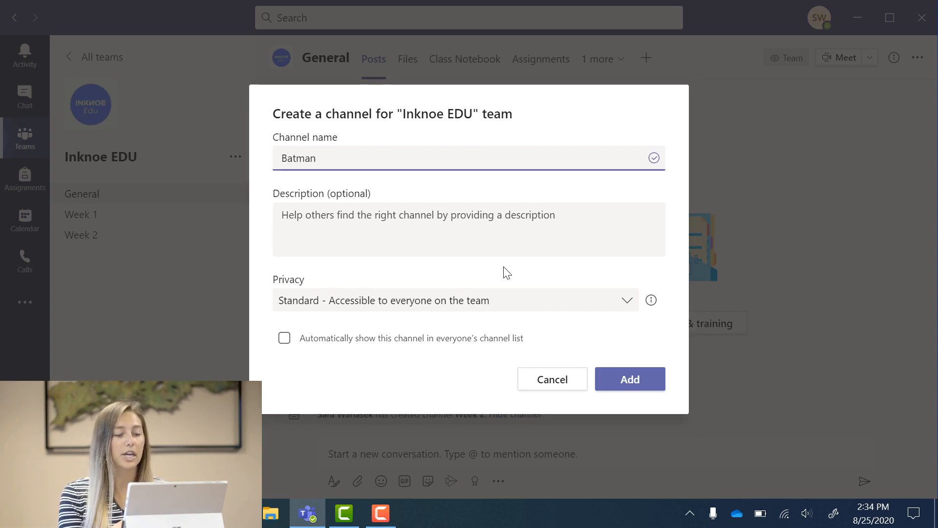
{"action": "left_click", "coordinate": [450, 300]}
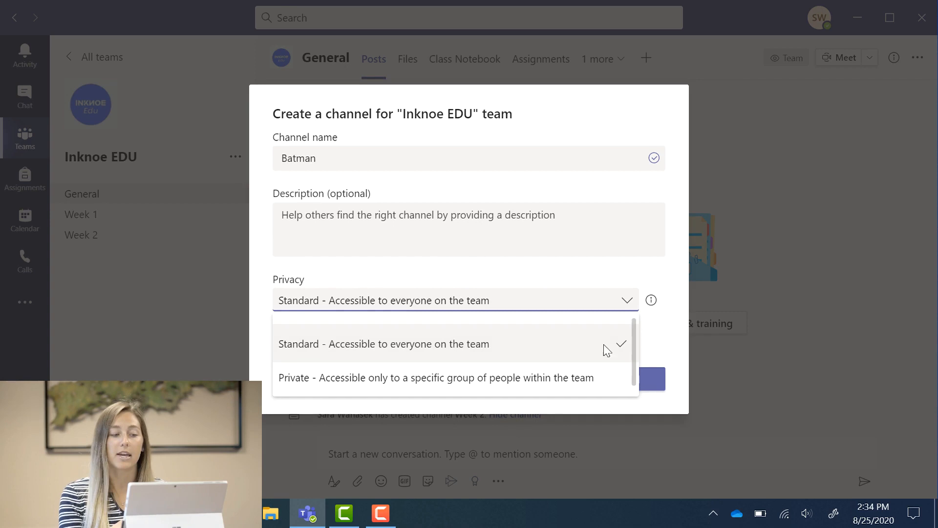
{"action": "mouse_move", "coordinate": [610, 384]}
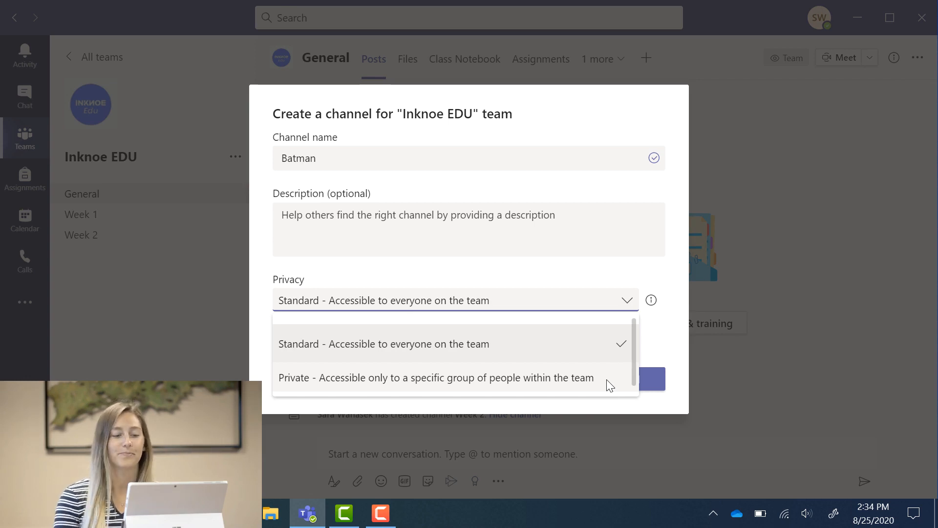
{"action": "left_click", "coordinate": [653, 379]}
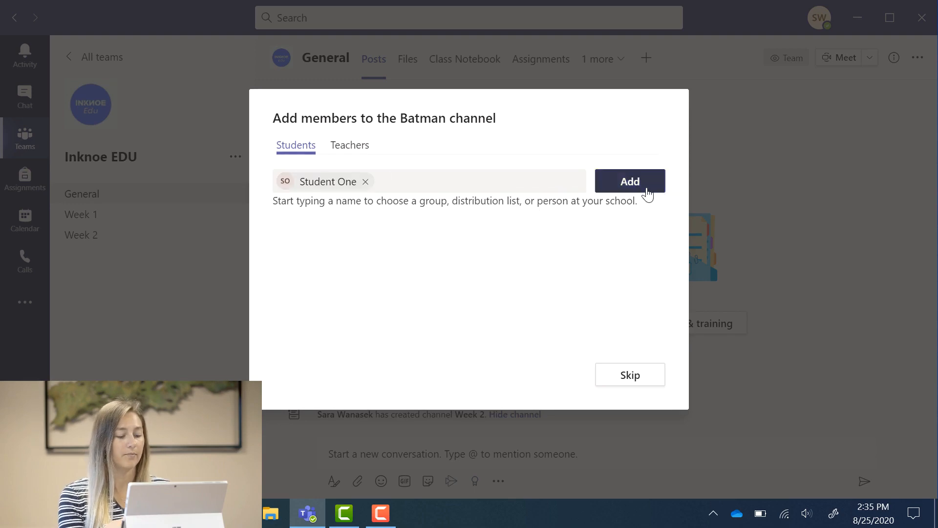
{"action": "left_click", "coordinate": [630, 181]}
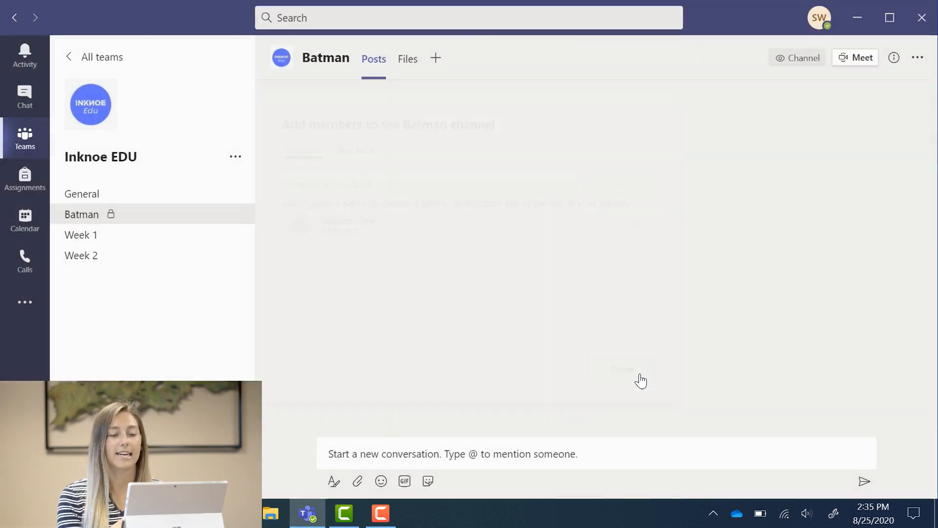
{"action": "left_click", "coordinate": [624, 369]}
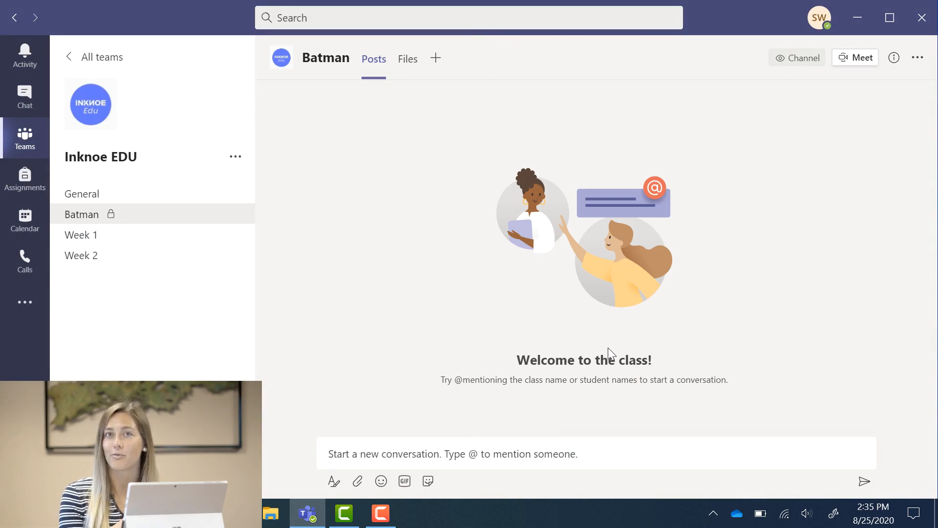
Step: Name a new private channel 'Spiderman' and pick students for the superhero channels
{"action": "type", "text": "Spiderman"}
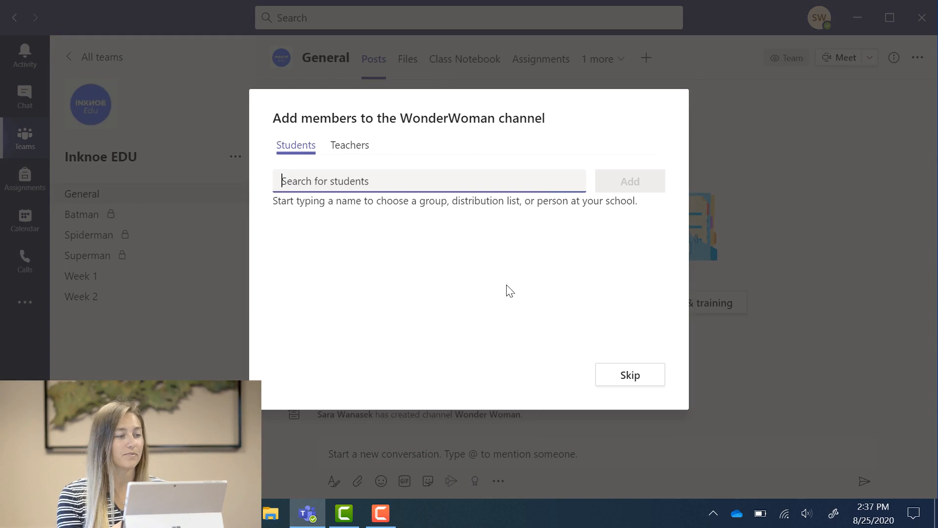
{"action": "left_click", "coordinate": [630, 375]}
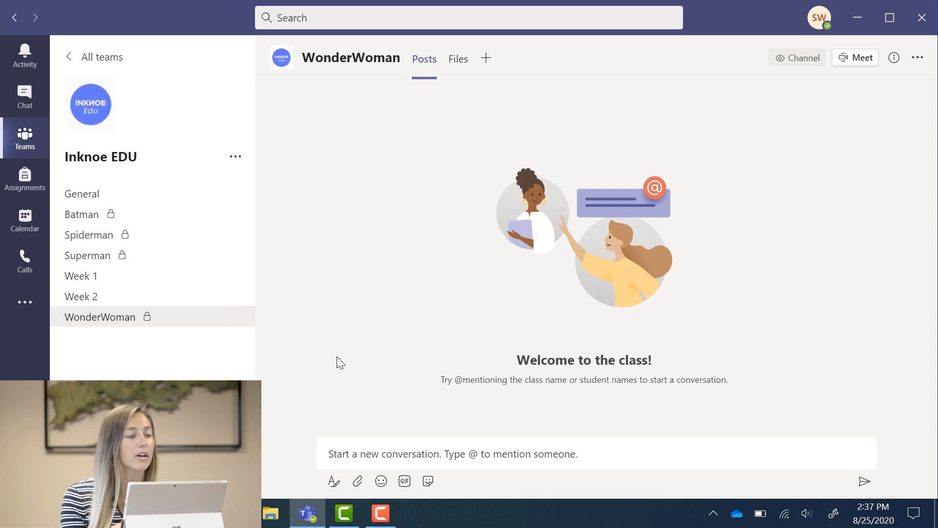
{"action": "mouse_move", "coordinate": [234, 318]}
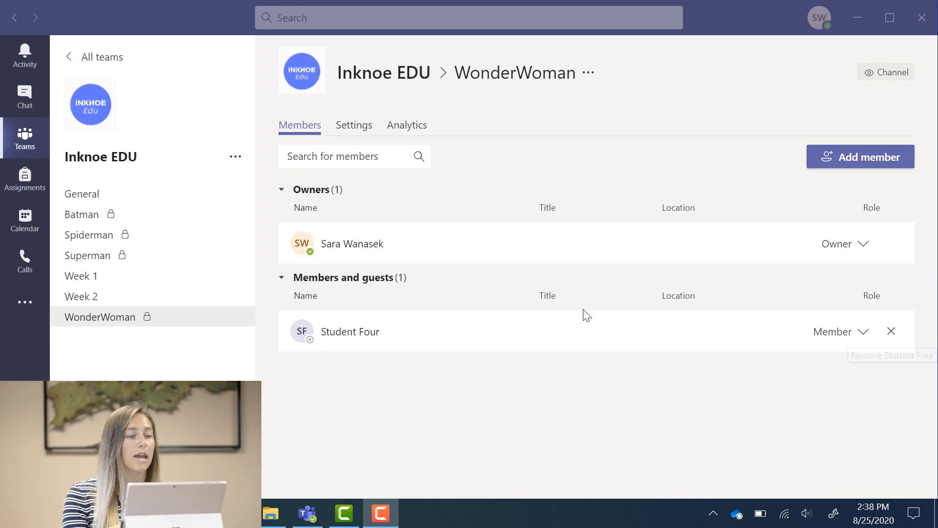
{"action": "mouse_move", "coordinate": [170, 221]}
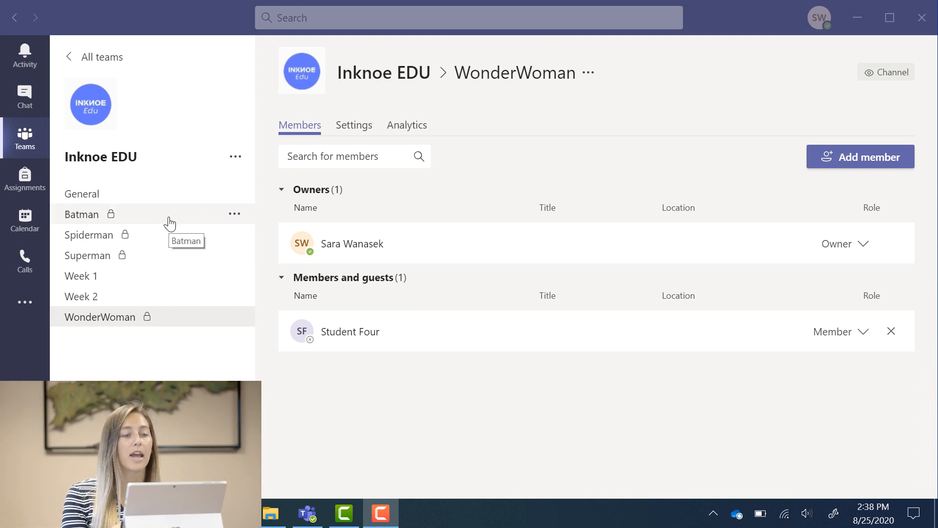
Step: Upload Compare & Contrast.docx to the Batman channel's Files library
{"action": "left_click", "coordinate": [81, 214]}
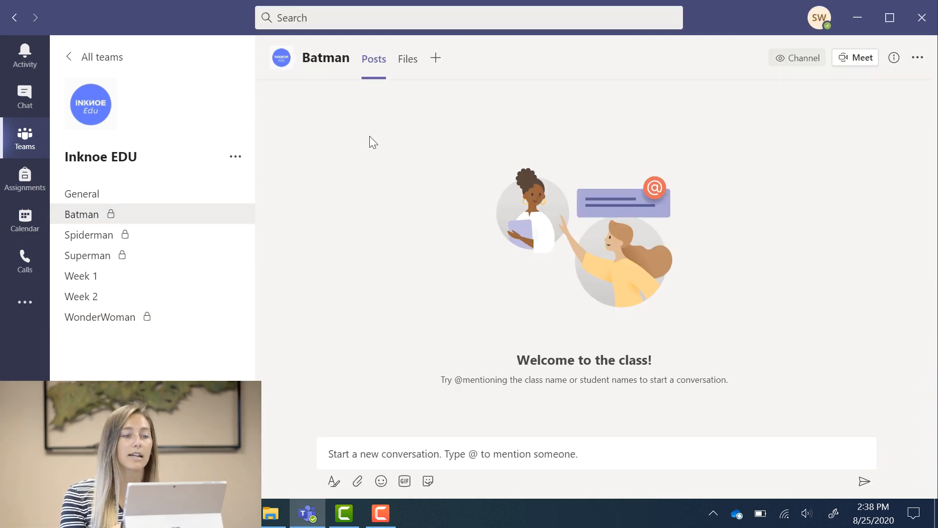
{"action": "mouse_move", "coordinate": [414, 71]}
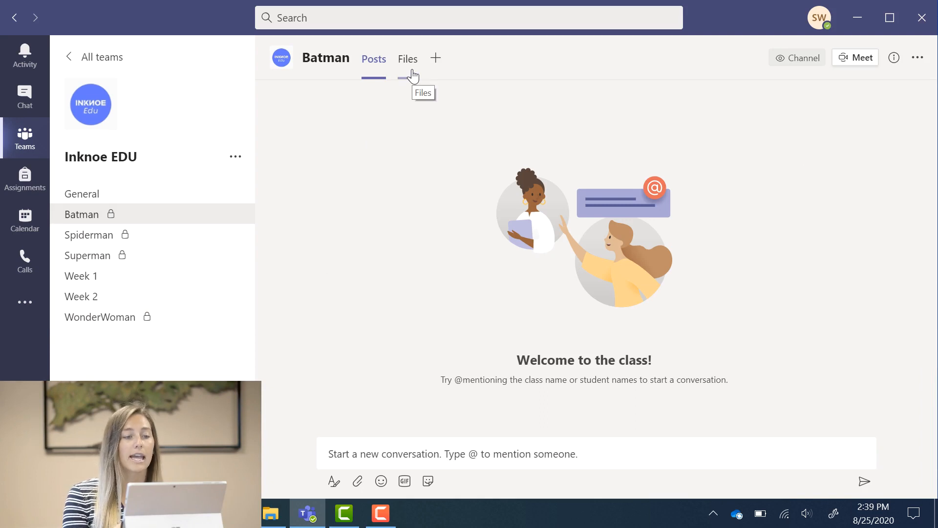
{"action": "left_click", "coordinate": [408, 59]}
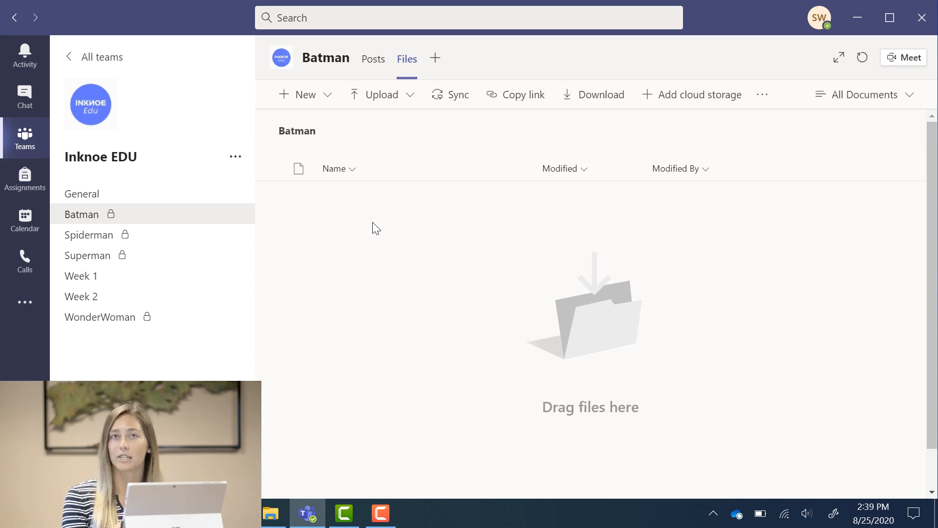
{"action": "mouse_move", "coordinate": [328, 105]}
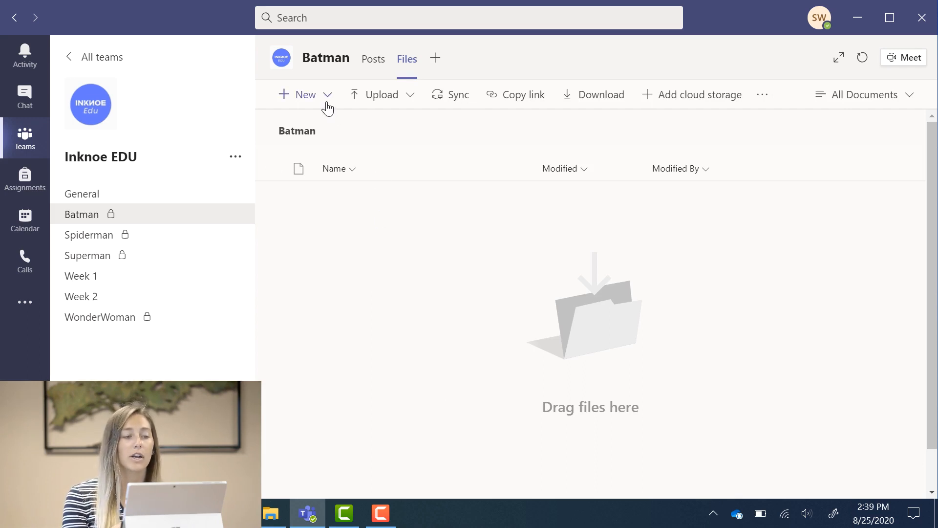
{"action": "mouse_move", "coordinate": [405, 105]}
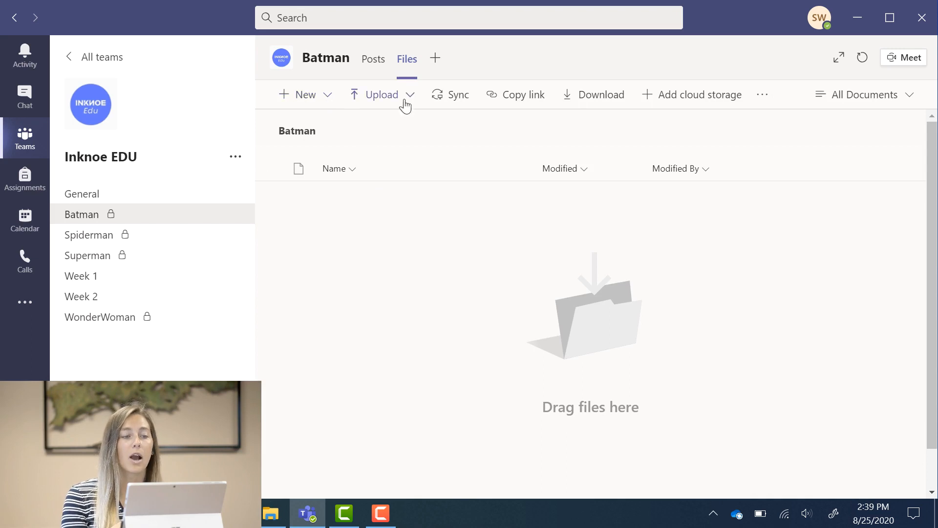
{"action": "left_click", "coordinate": [408, 96]}
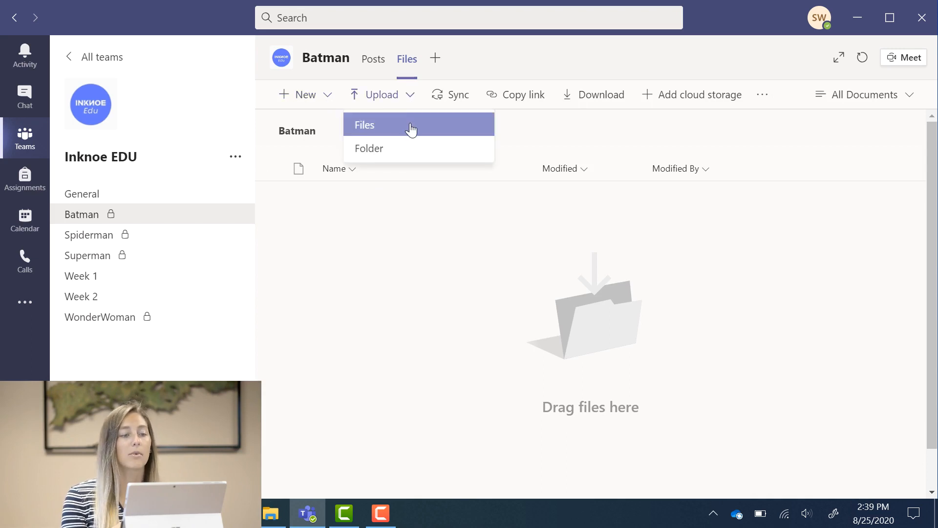
{"action": "left_click", "coordinate": [365, 125]}
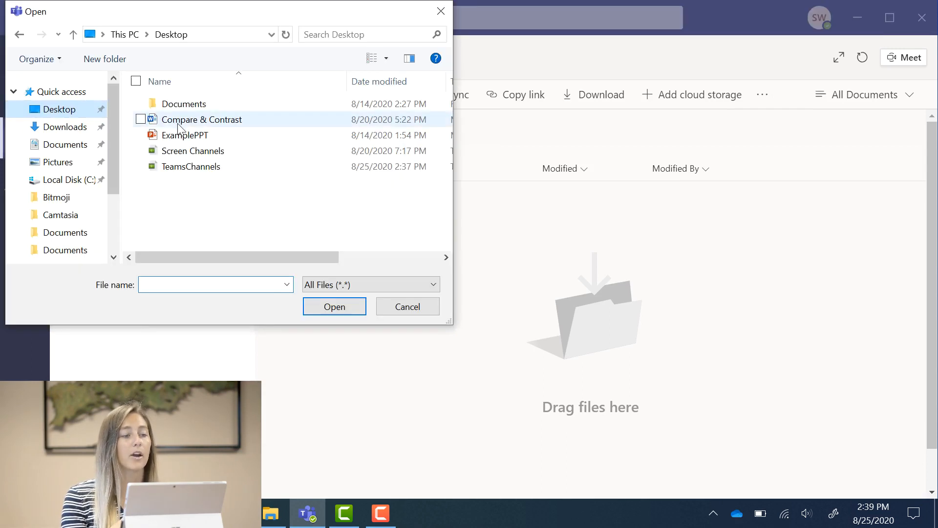
{"action": "left_click", "coordinate": [201, 120]}
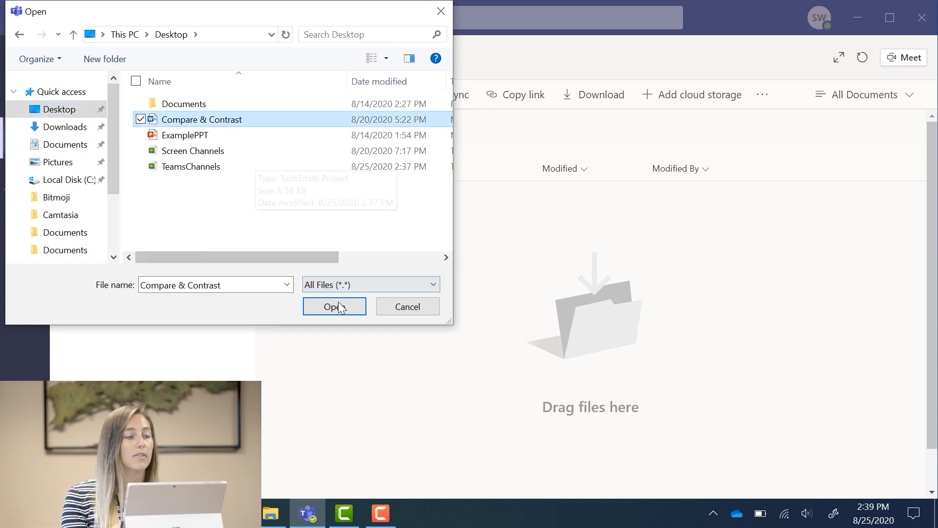
{"action": "left_click", "coordinate": [334, 306]}
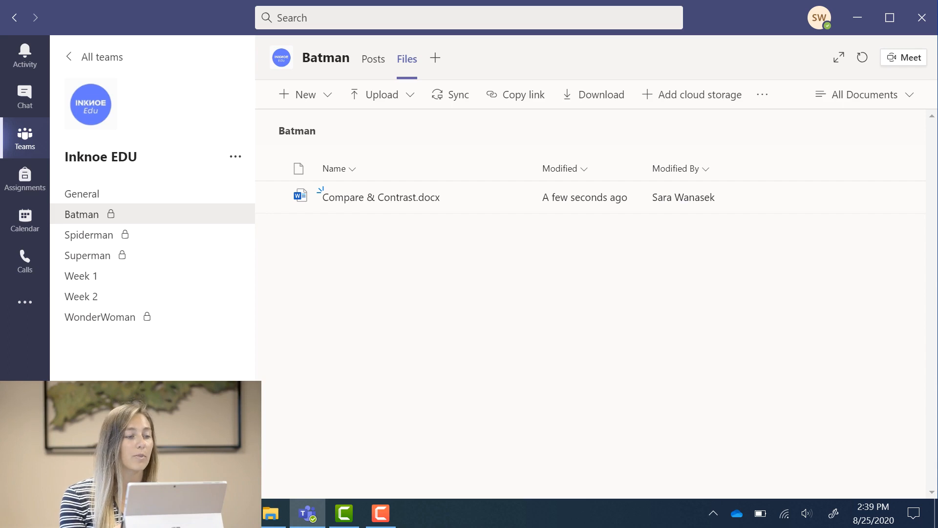
Step: Show WonderWoman's files and open the options for Compare & Contrast.docx
{"action": "left_click", "coordinate": [100, 317]}
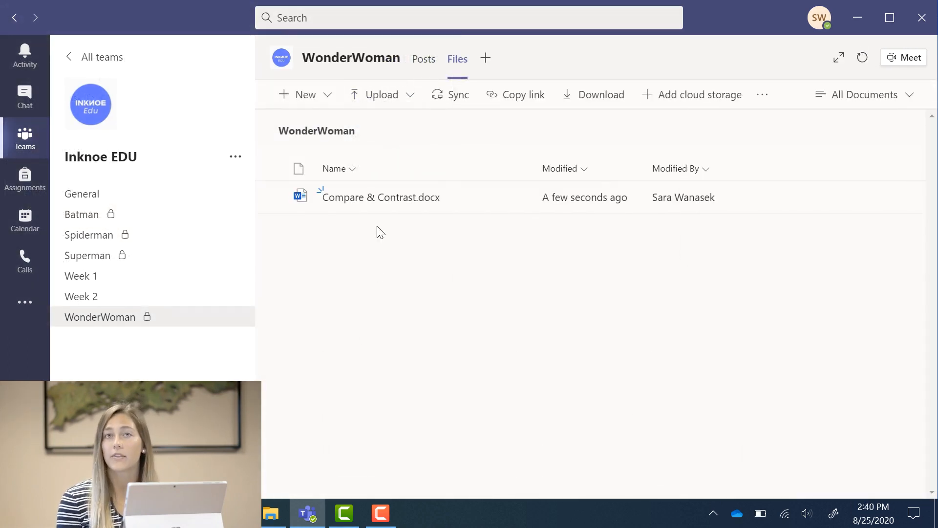
{"action": "left_click", "coordinate": [514, 197]}
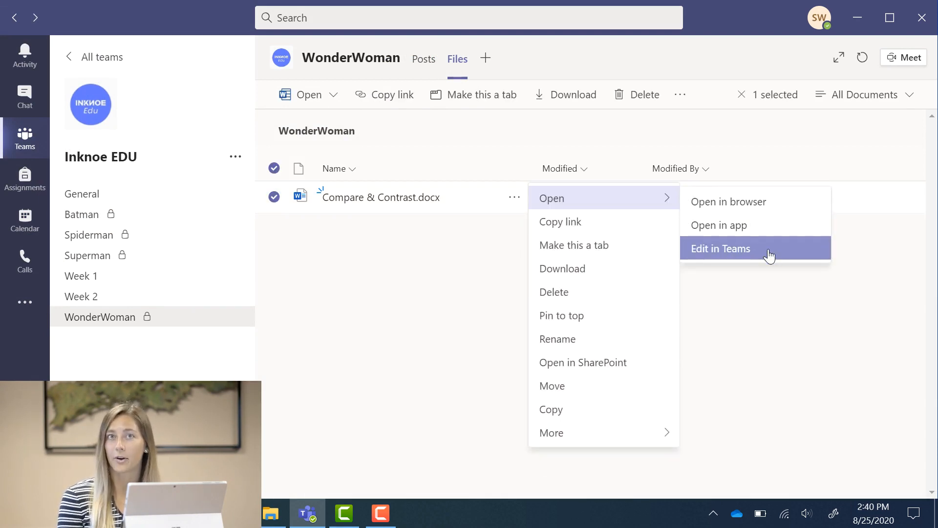
{"action": "mouse_move", "coordinate": [433, 156]}
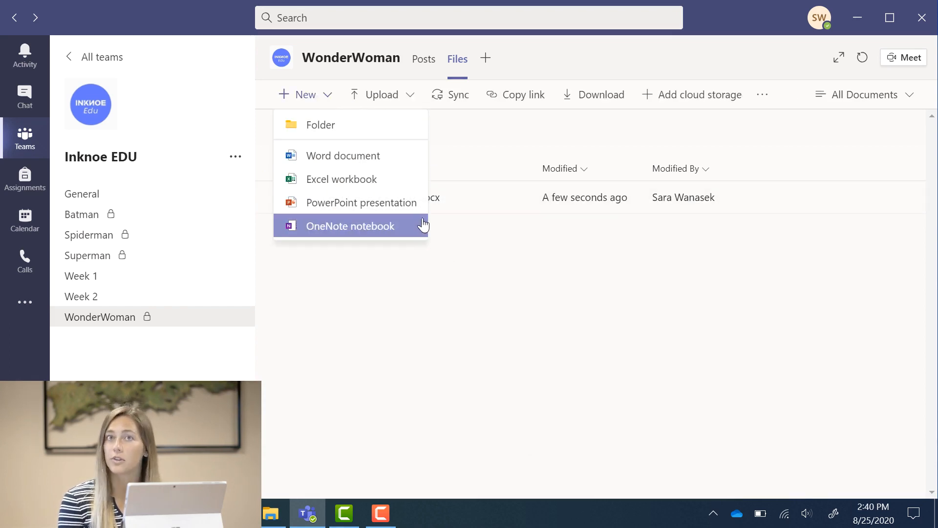
{"action": "mouse_move", "coordinate": [472, 148]}
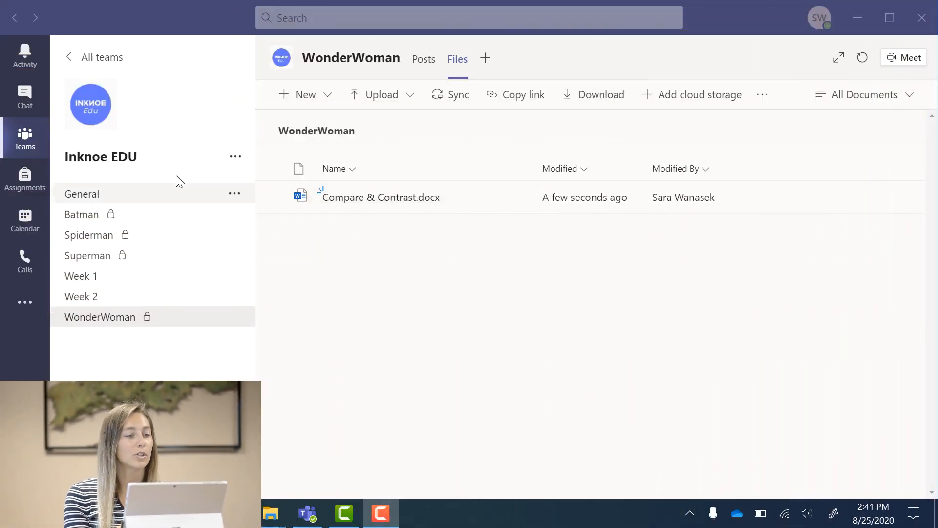
Step: Start a Meet now meeting in the General channel with the camera off
{"action": "left_click", "coordinate": [82, 194]}
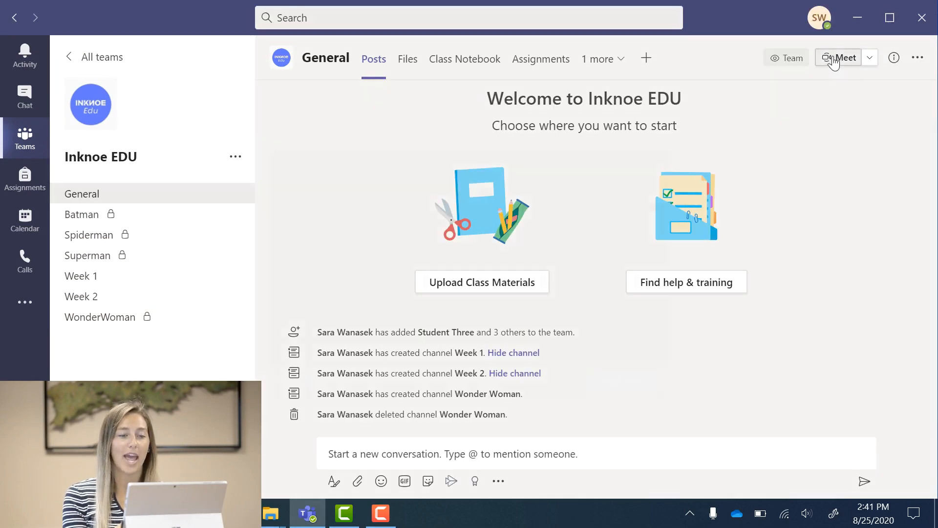
{"action": "left_click", "coordinate": [838, 57]}
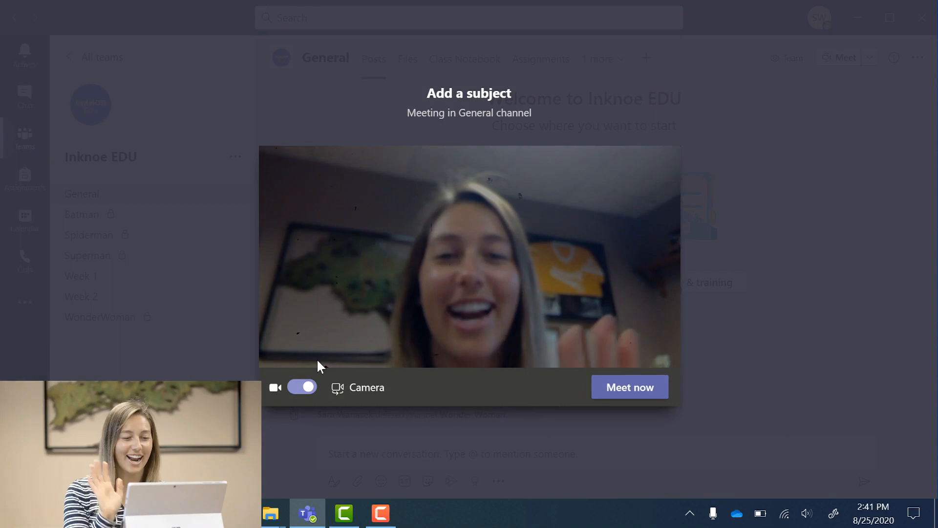
{"action": "left_click", "coordinate": [302, 387]}
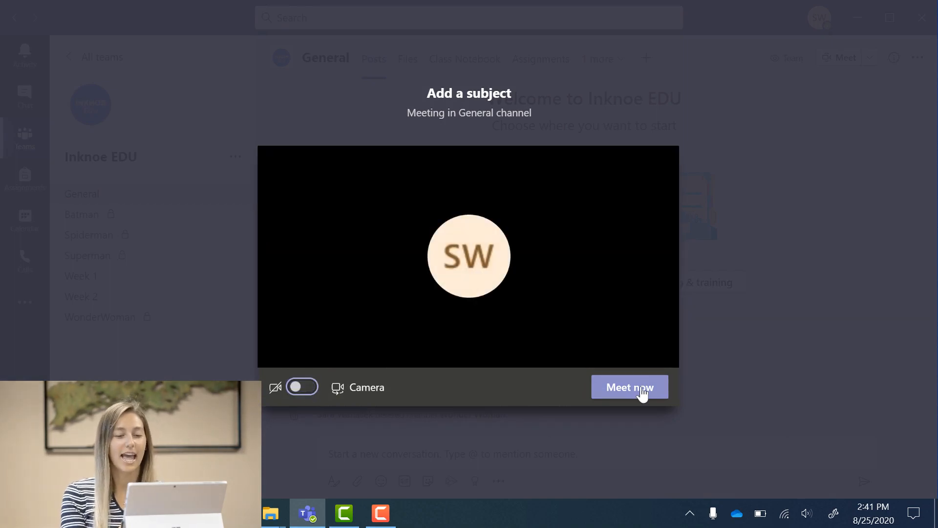
{"action": "left_click", "coordinate": [630, 387]}
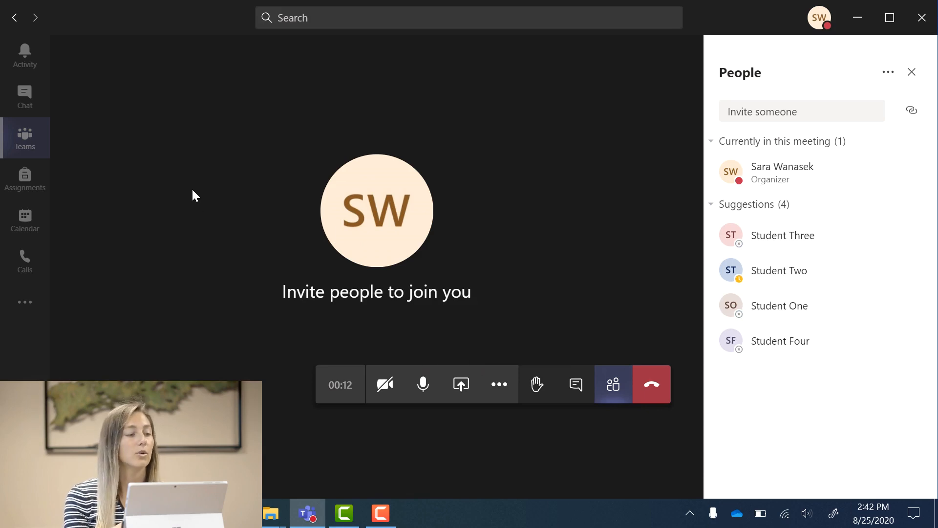
{"action": "mouse_move", "coordinate": [28, 144]}
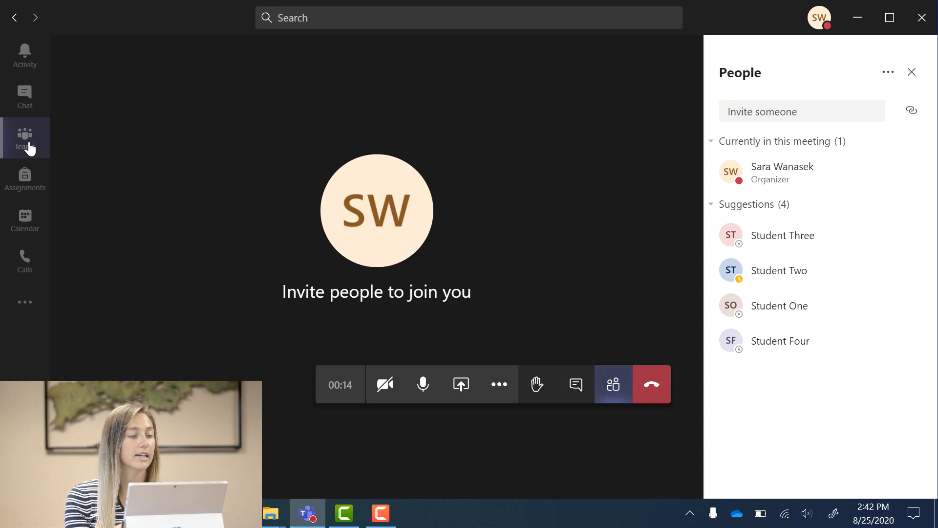
Step: Start a Meet now meeting in the private Batman channel
{"action": "left_click", "coordinate": [24, 133]}
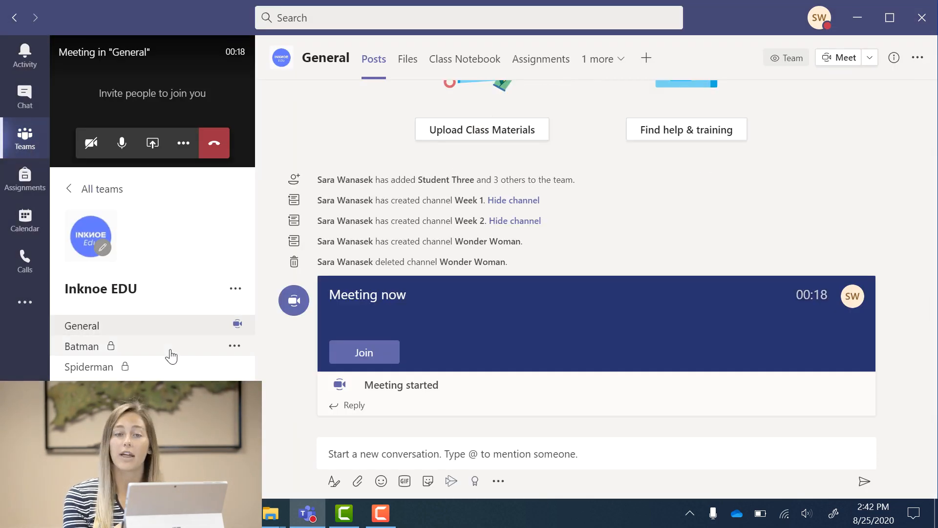
{"action": "left_click", "coordinate": [81, 346]}
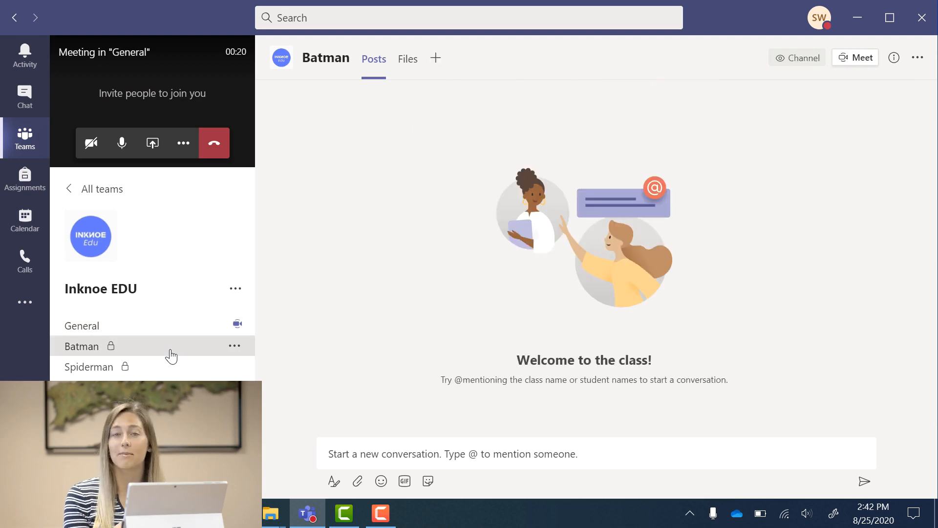
{"action": "left_click", "coordinate": [855, 57]}
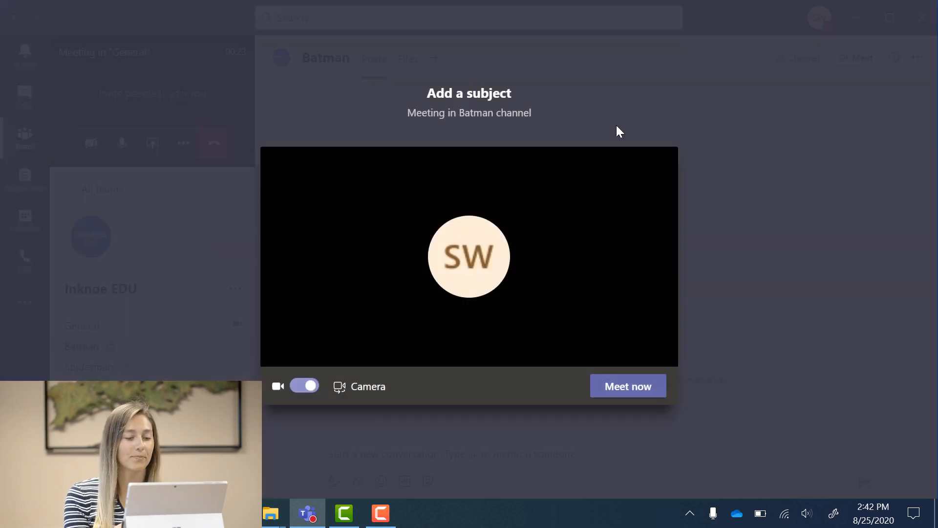
{"action": "left_click", "coordinate": [628, 386]}
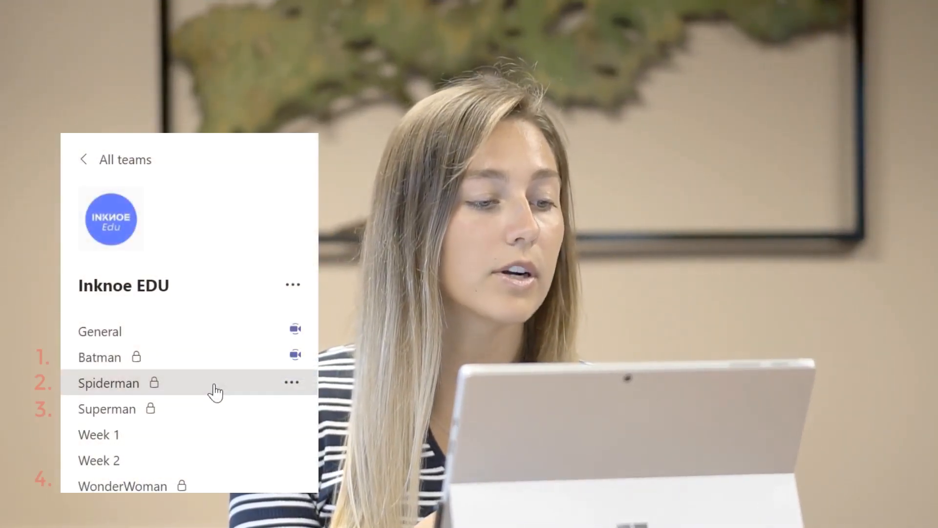
{"action": "mouse_move", "coordinate": [246, 424]}
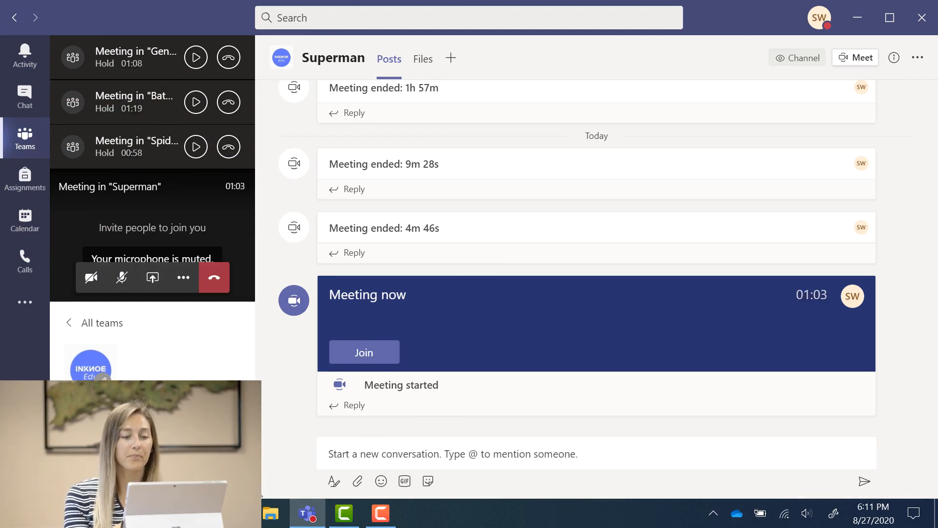
Step: Resume the General meeting, share the screen with the class, then join a breakout
{"action": "left_click", "coordinate": [364, 352]}
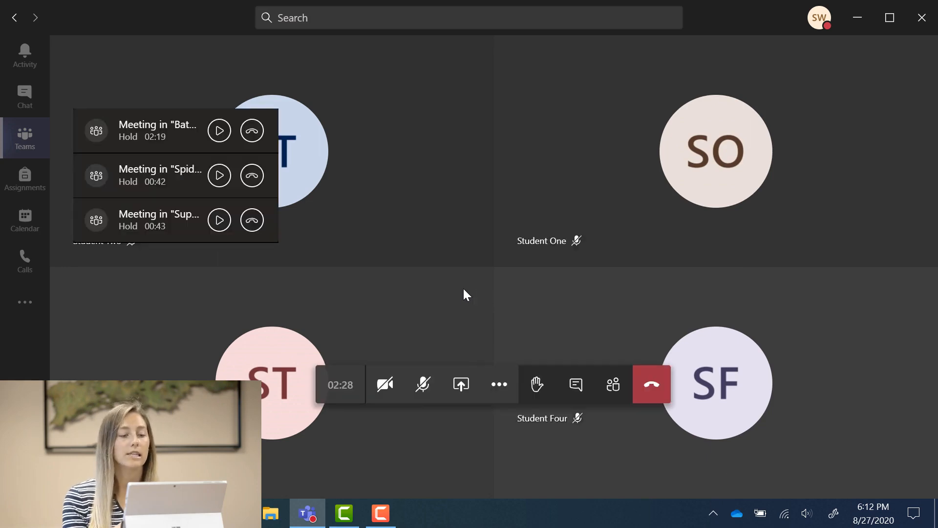
{"action": "left_click", "coordinate": [461, 378]}
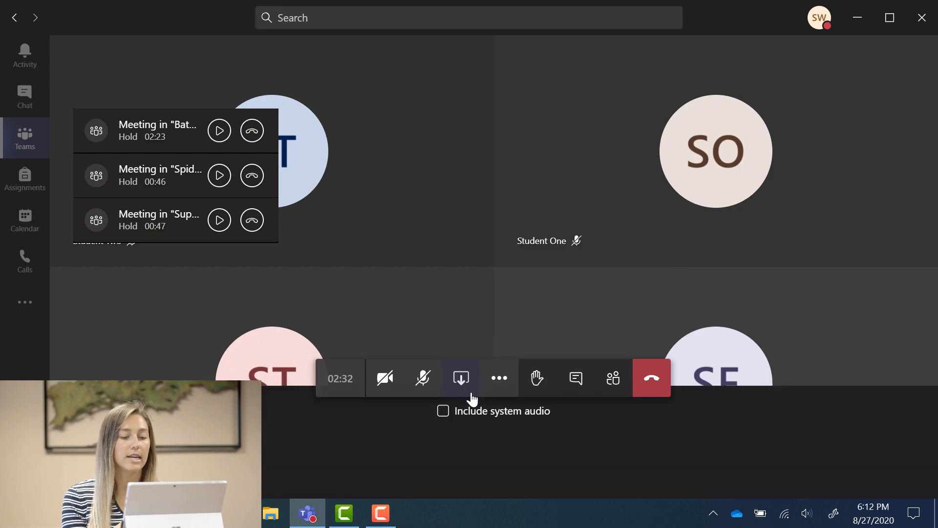
{"action": "left_click", "coordinate": [461, 378]}
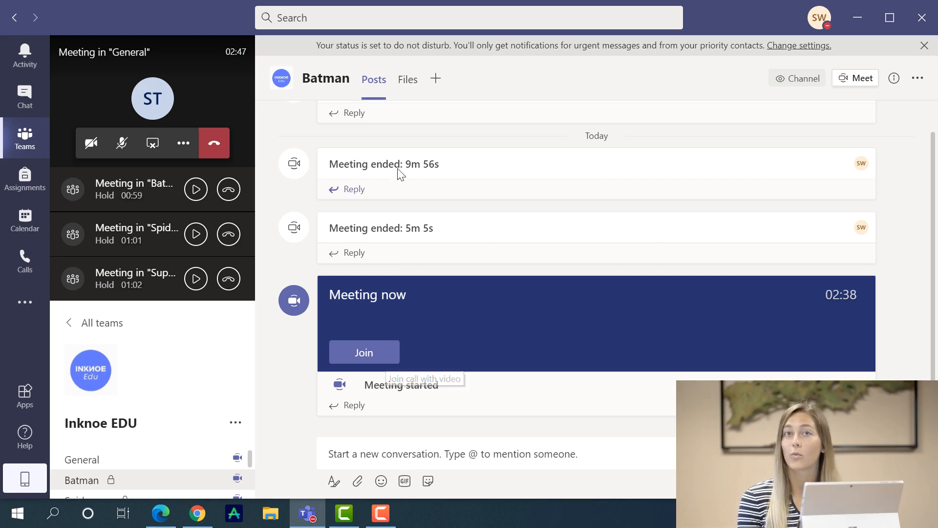
{"action": "left_click", "coordinate": [408, 79]}
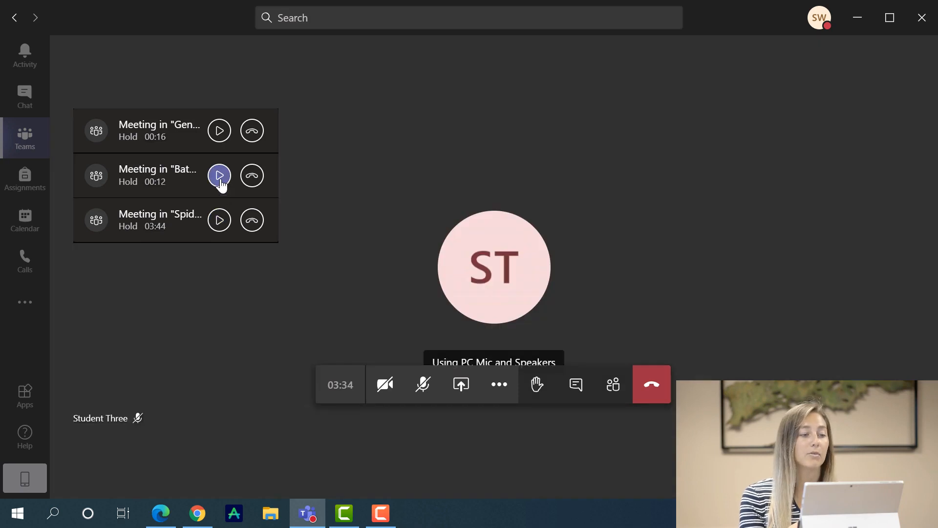
Step: Resume the held Superman and Batman breakout meetings in turn
{"action": "left_click", "coordinate": [220, 175]}
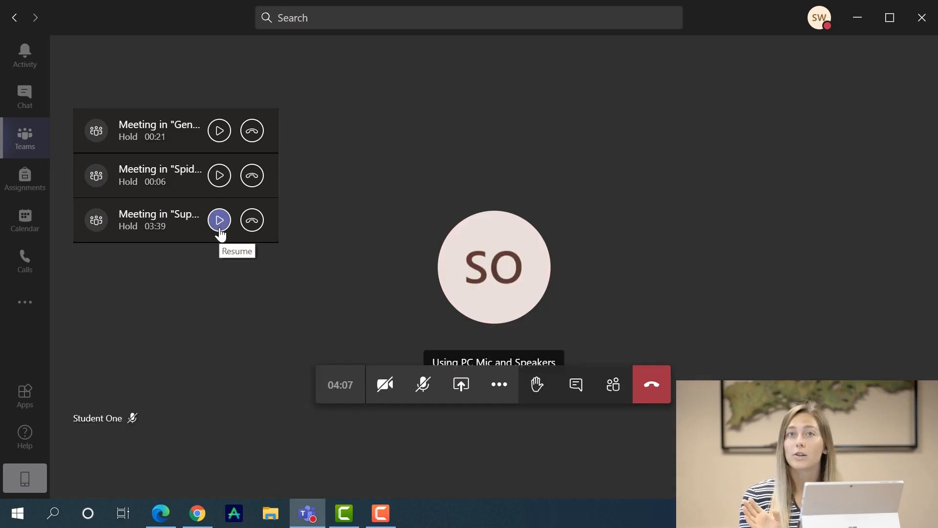
{"action": "mouse_move", "coordinate": [252, 130]}
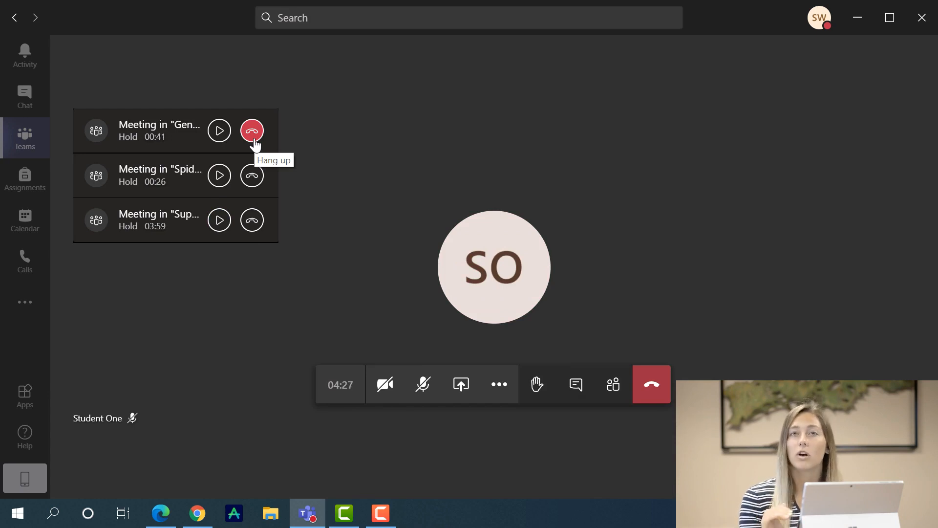
{"action": "mouse_move", "coordinate": [220, 131]}
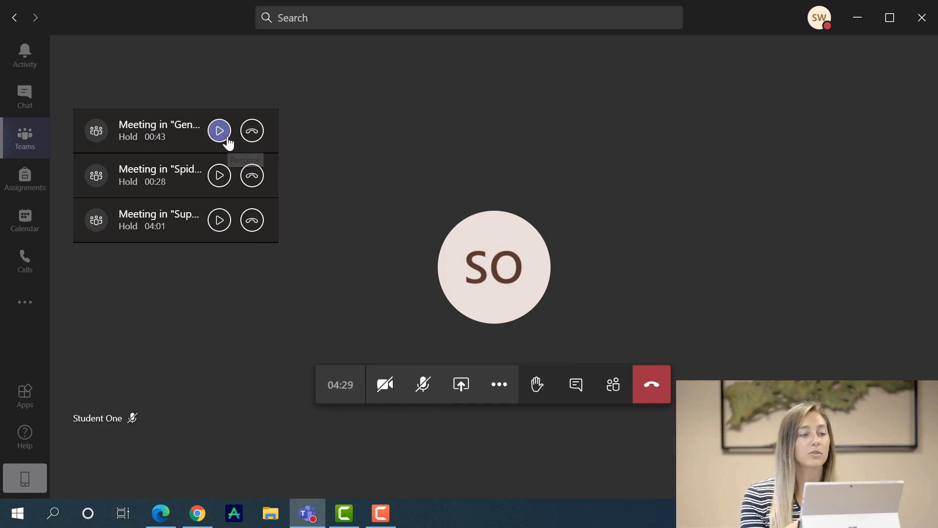
{"action": "mouse_move", "coordinate": [232, 159]}
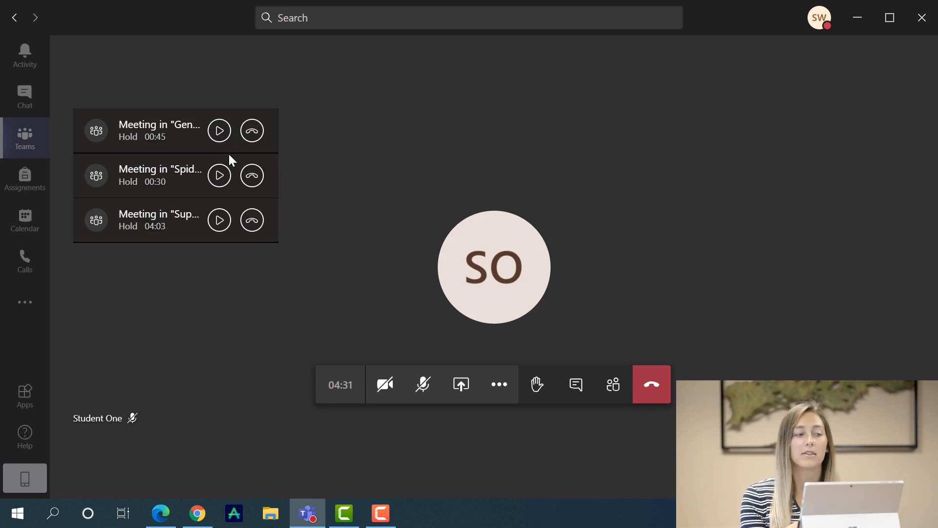
{"action": "left_click", "coordinate": [219, 176]}
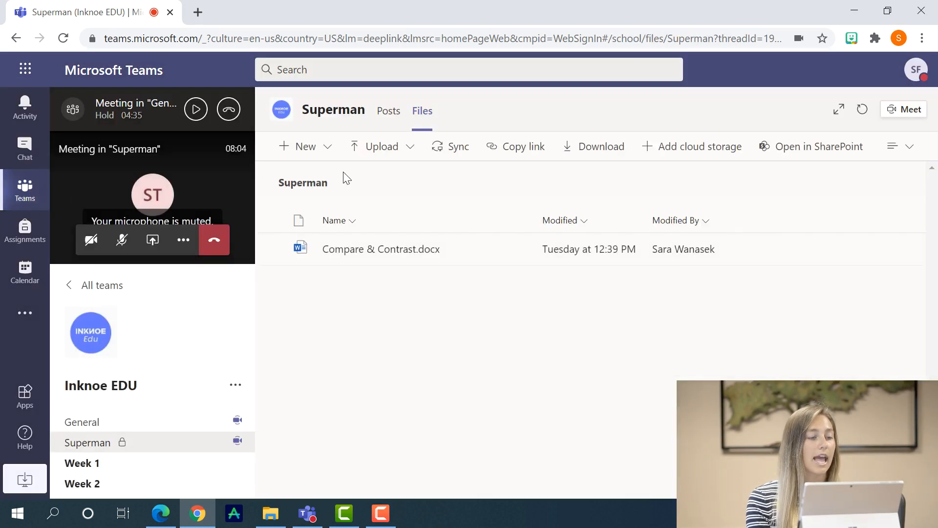
Step: Open Compare & Contrast.docx from the Superman channel's Files tab
{"action": "left_click", "coordinate": [389, 110]}
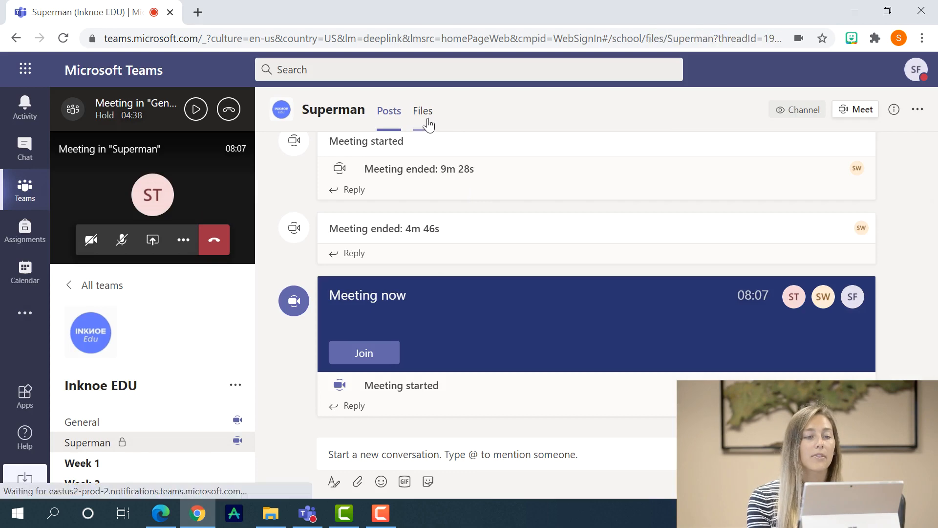
{"action": "left_click", "coordinate": [422, 110]}
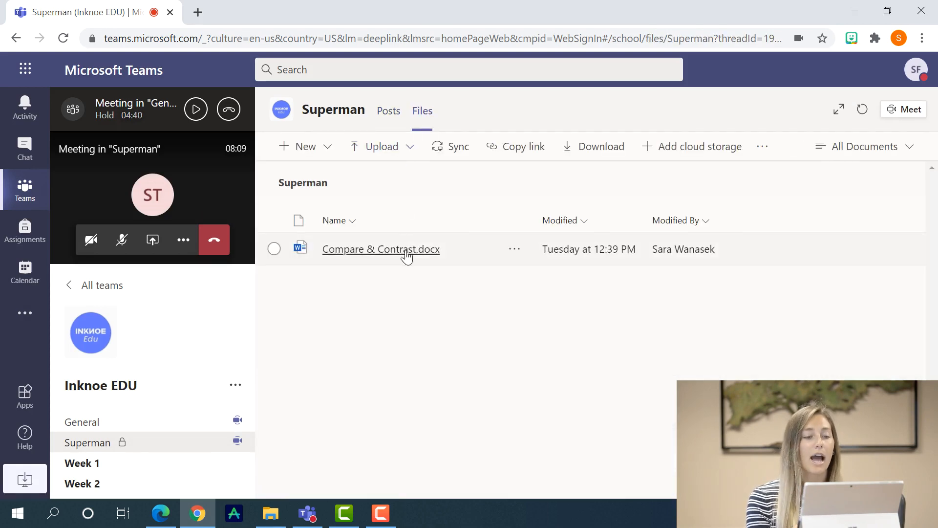
{"action": "left_click", "coordinate": [380, 249]}
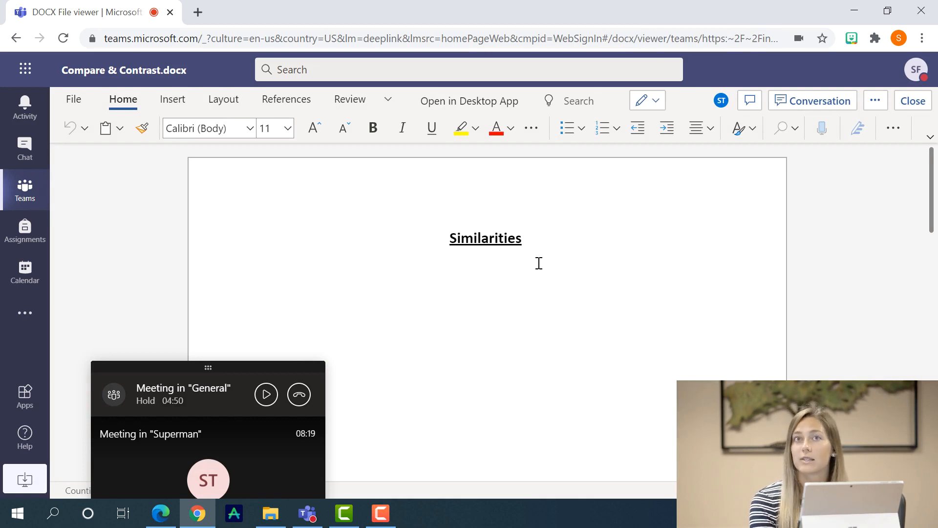
Step: Type 'Has a quest' as the first similarity under the Similarities heading
{"action": "type", "text": "Has a"}
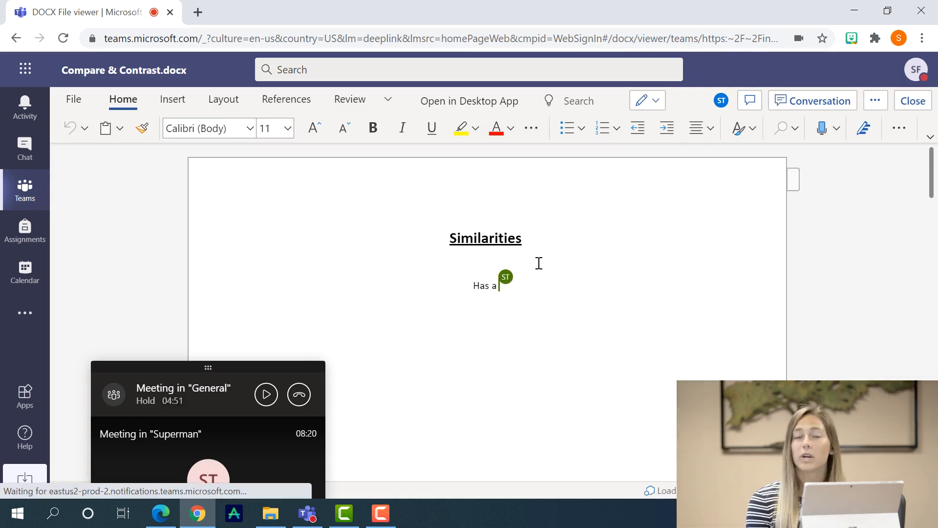
{"action": "type", "text": "quest"}
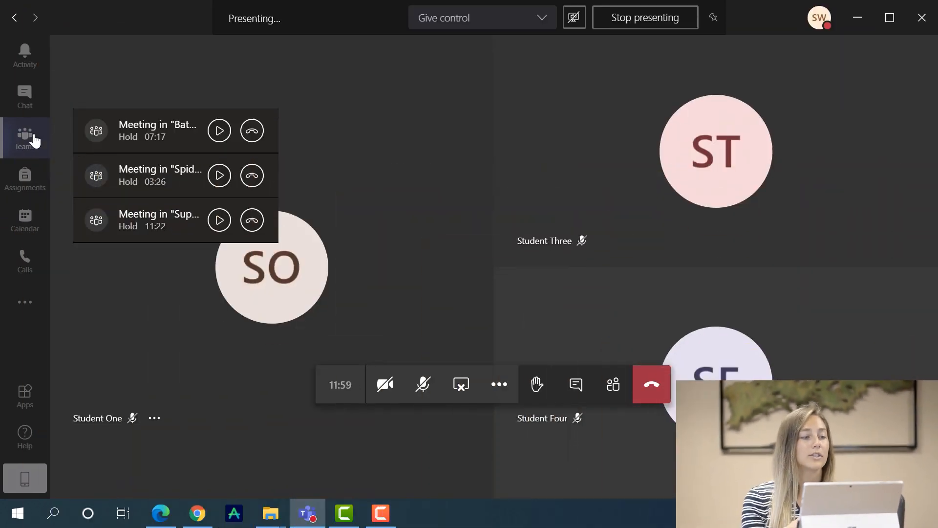
Step: Return to the team's channel list and select the Superman channel
{"action": "left_click", "coordinate": [25, 134]}
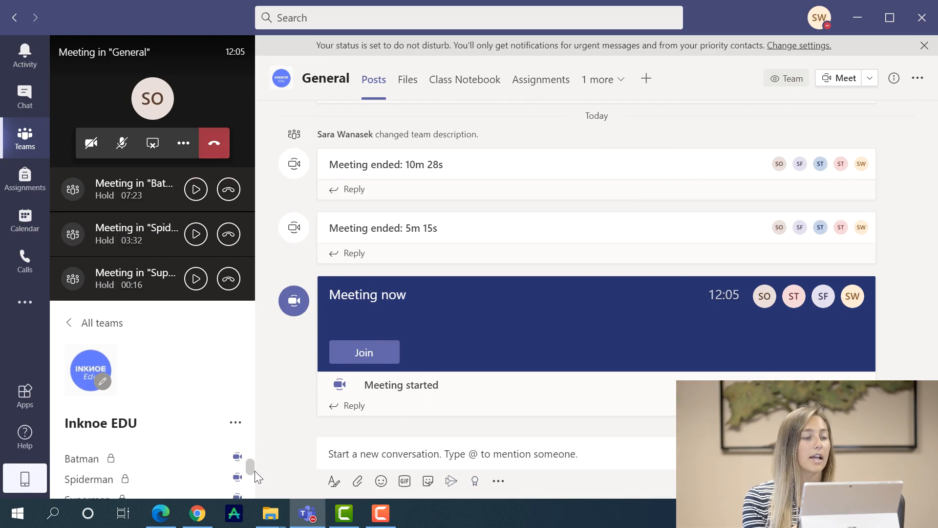
{"action": "scroll", "scroll_direction": "down", "scroll_amount": 3}
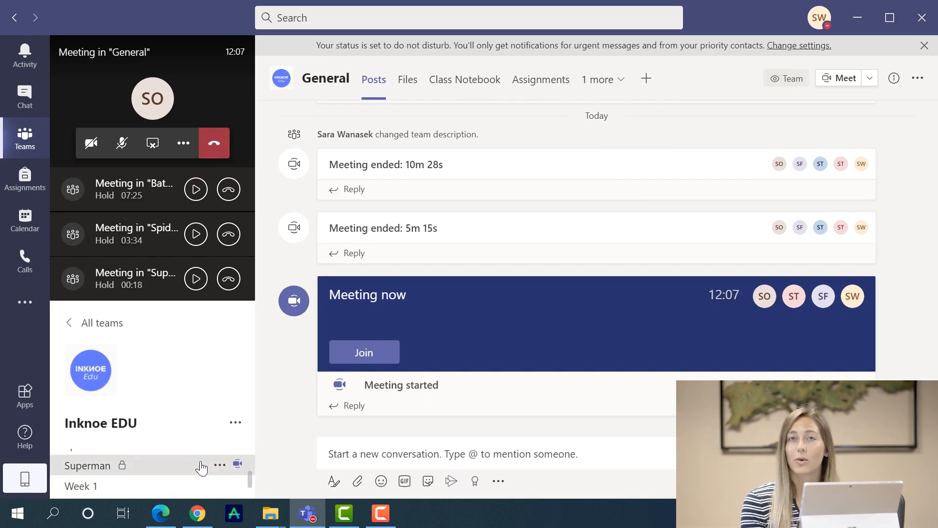
{"action": "left_click", "coordinate": [87, 465]}
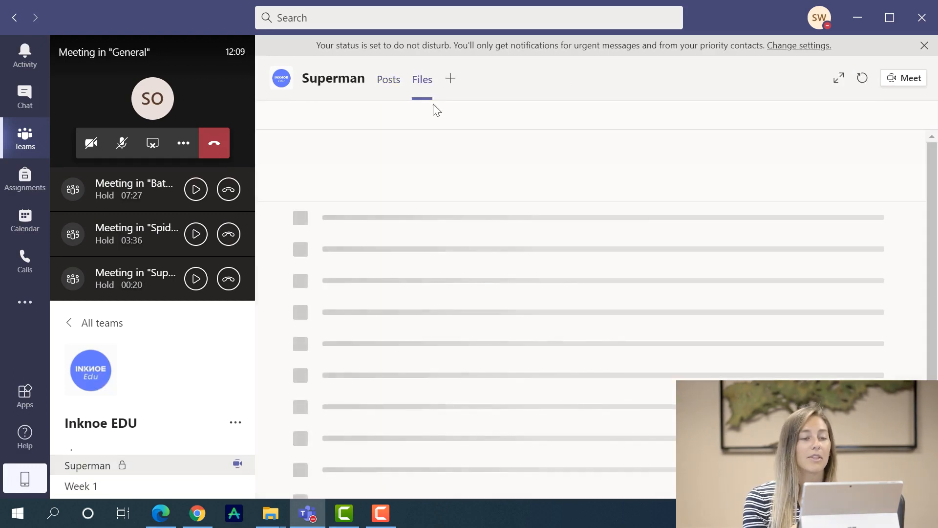